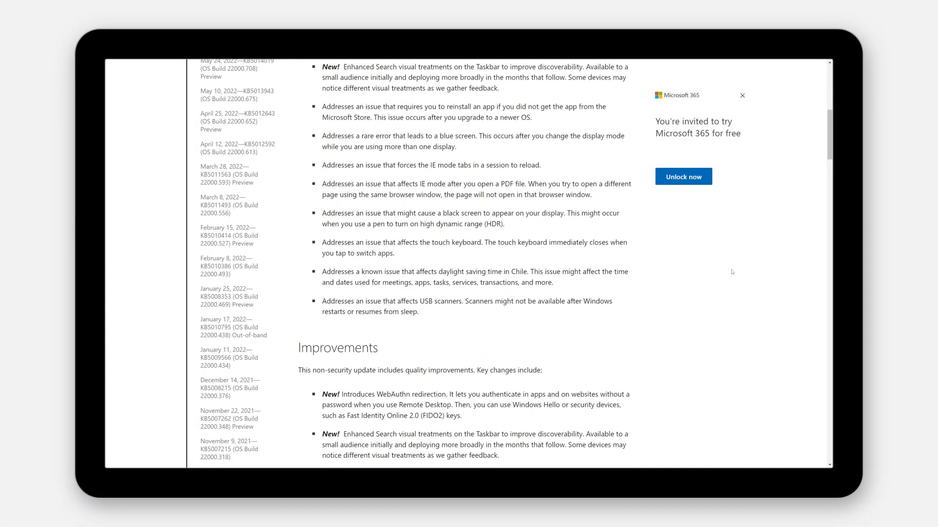
Scroll the KB article past Improvements and Known issues to 'How to get this update'.
scroll("down", 3)
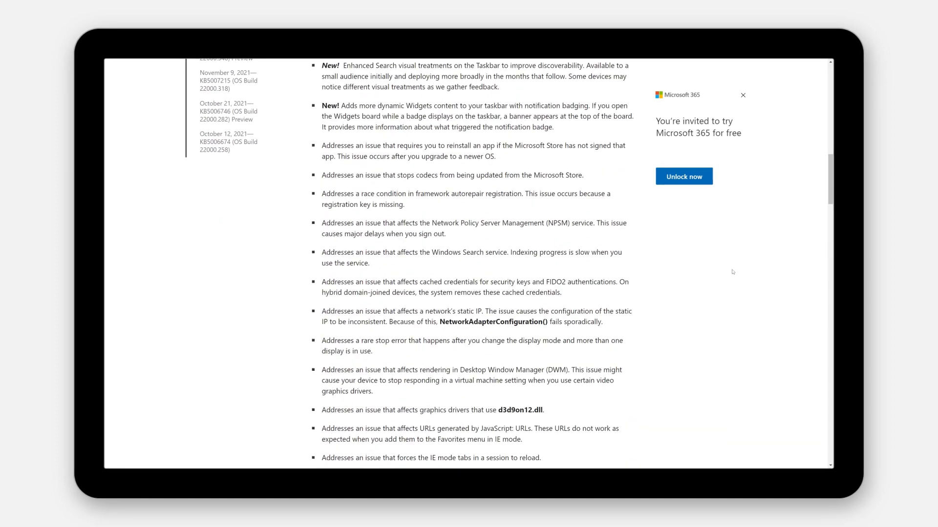
scroll("down", 3)
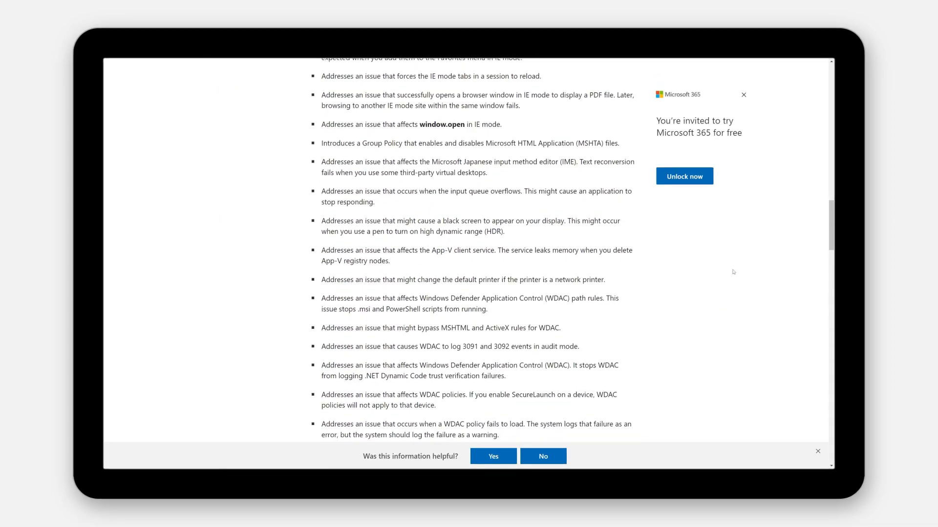
scroll("down", 3)
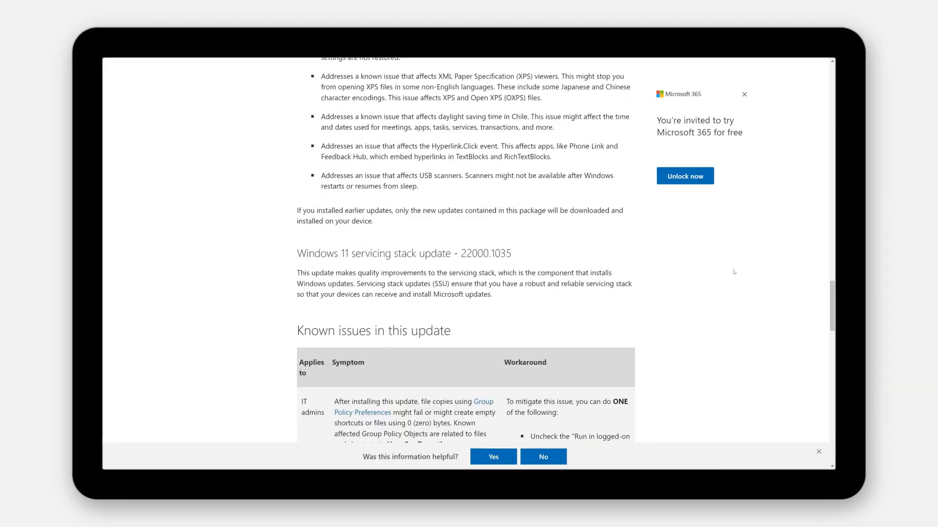
scroll("down", 3)
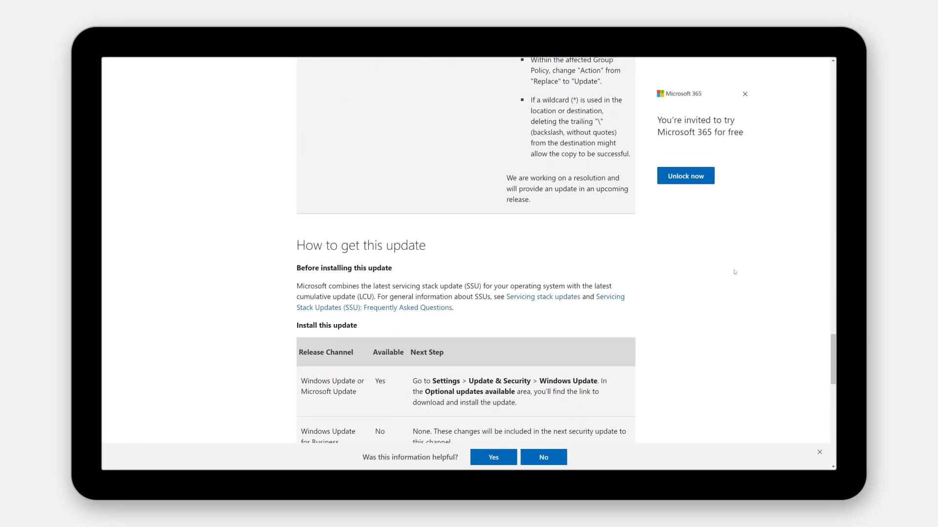
scroll("down", 3)
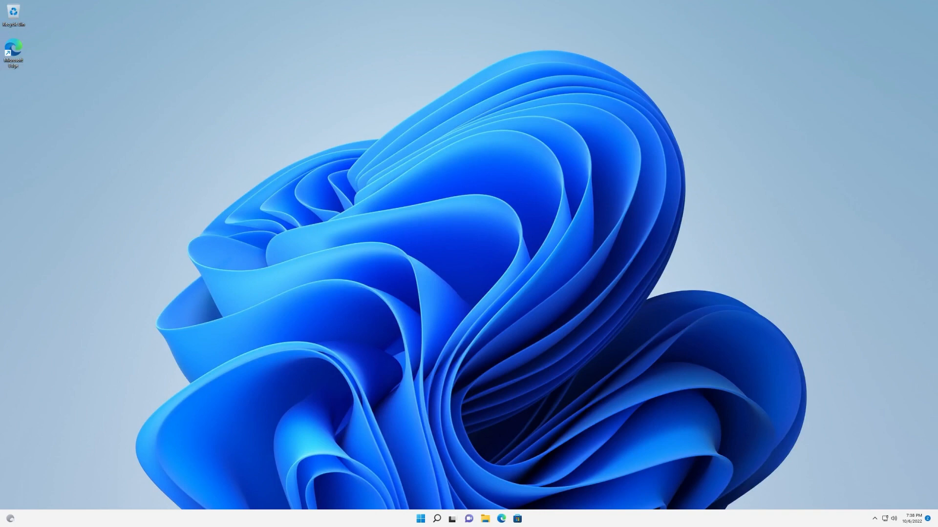
Launch Clock from the Start menu's All apps list and get started with Focus sessions.
left_click(420, 518)
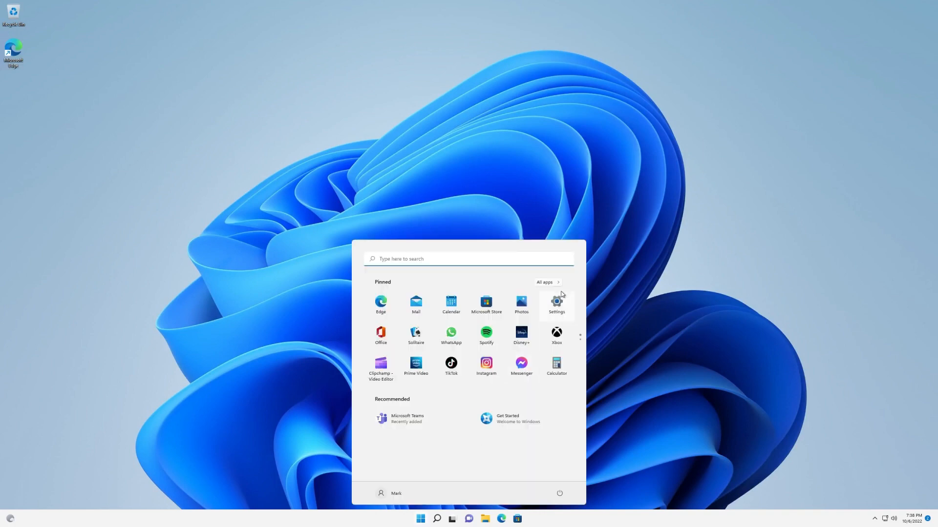
left_click(545, 281)
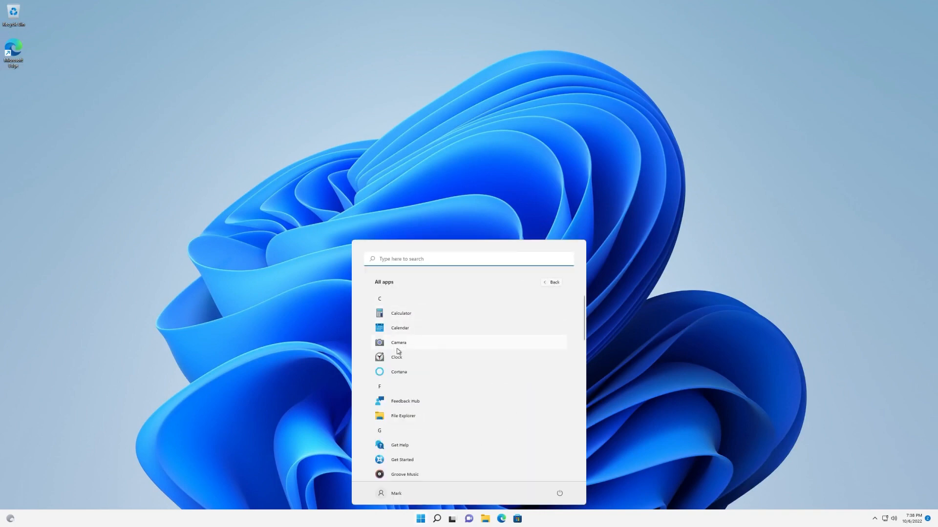
left_click(396, 357)
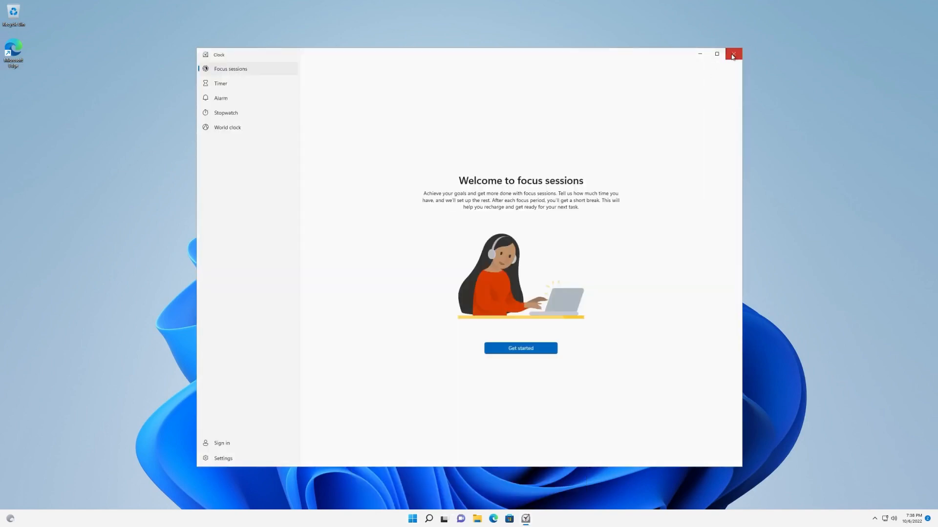
left_click(733, 54)
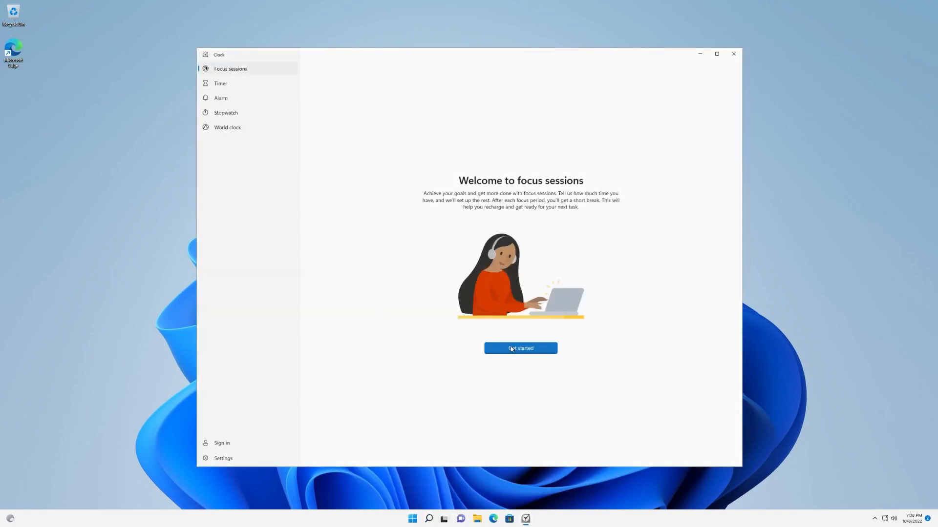
left_click(520, 348)
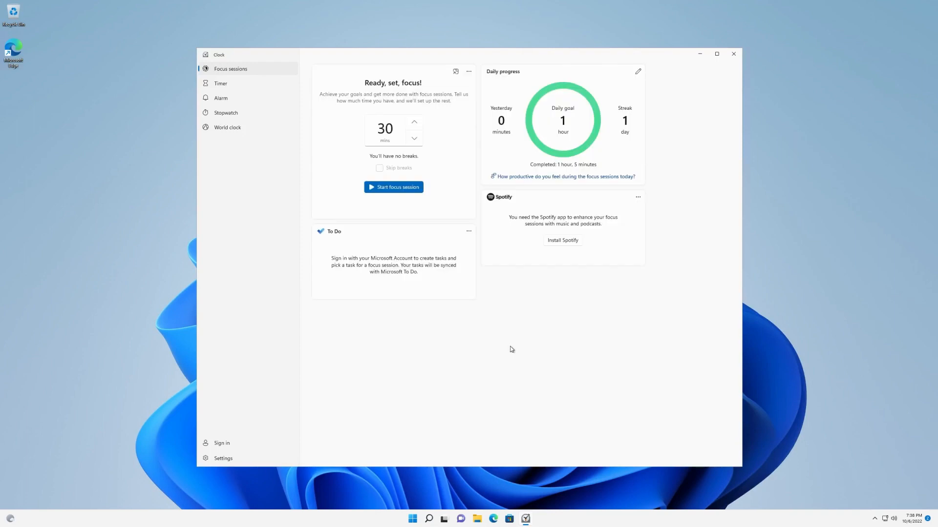
mouse_move(473, 298)
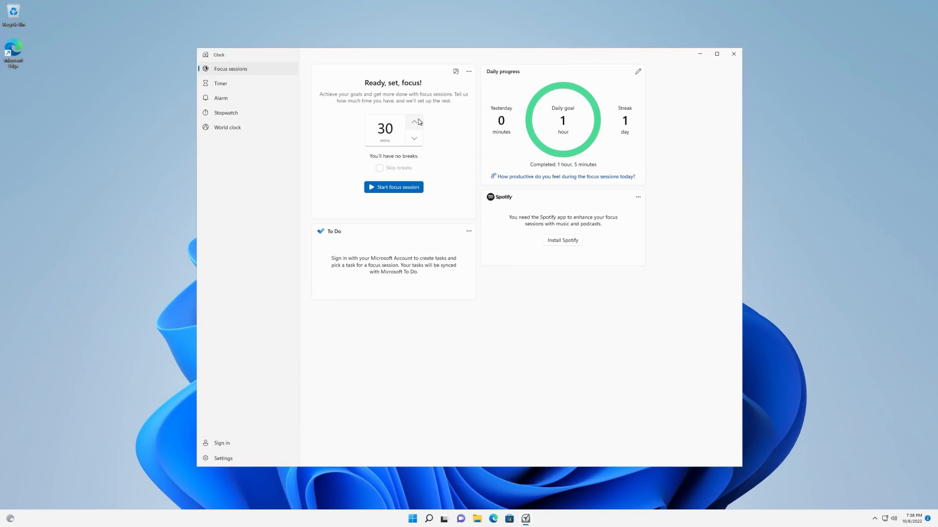
Raise the focus session duration to 90 mins and enable Skip breaks.
left_click(413, 121)
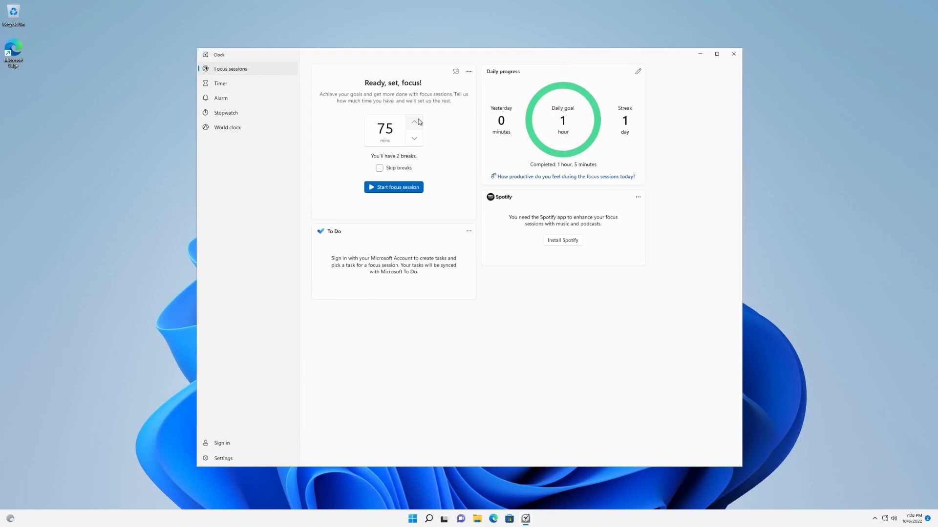
left_click(413, 123)
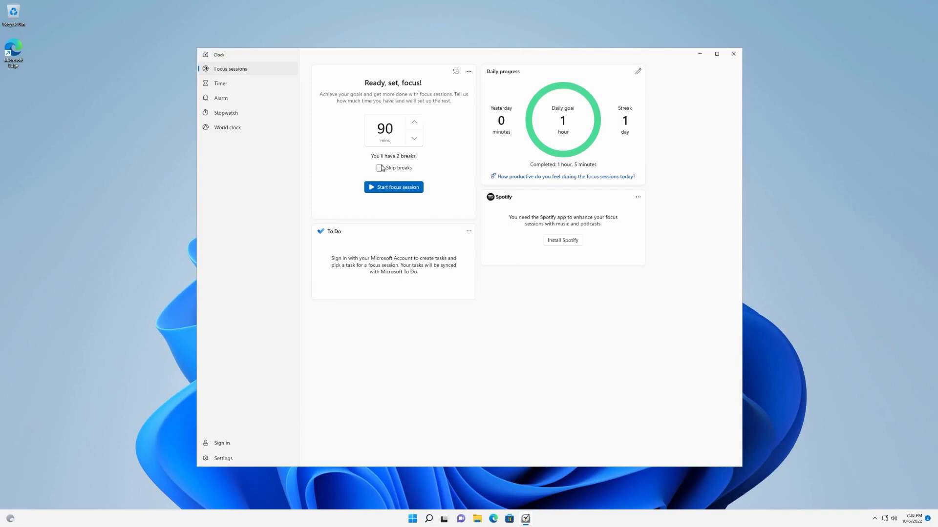
left_click(379, 168)
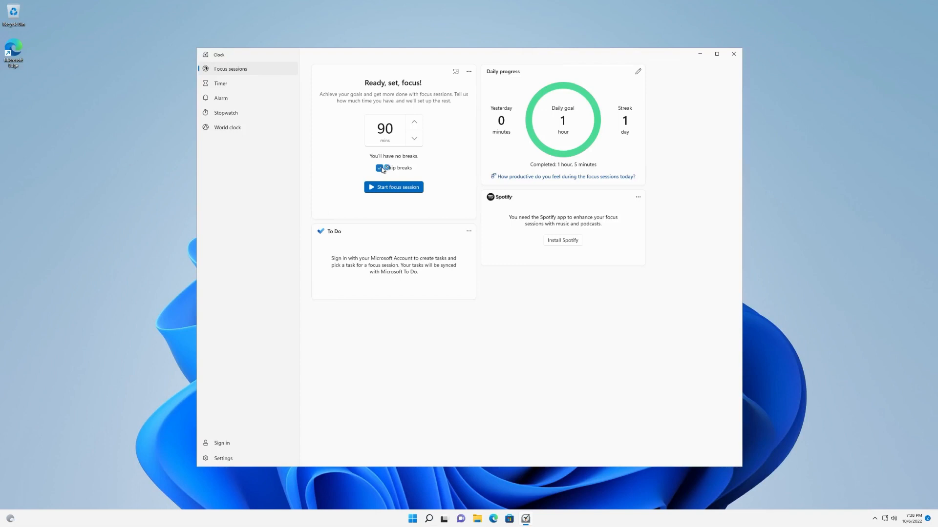
left_click(379, 167)
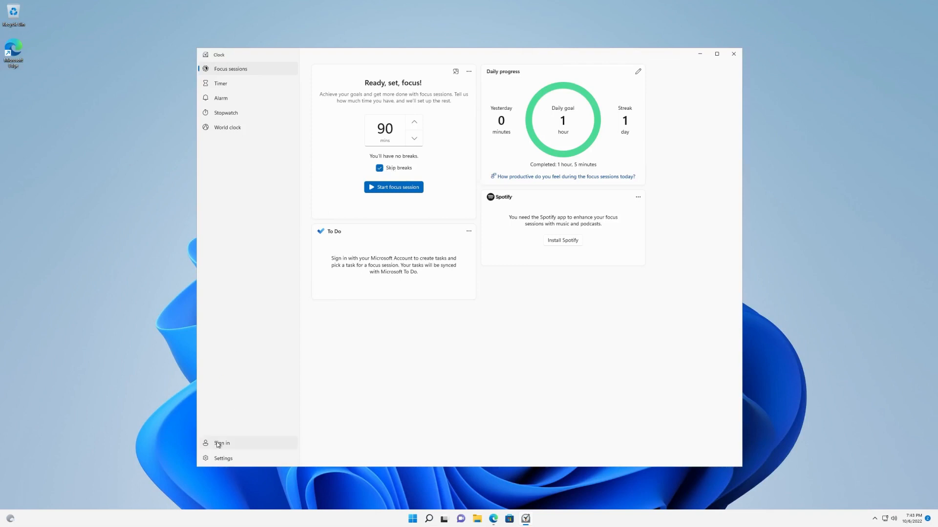
Sign in to Clock with the listed work or school account.
left_click(222, 444)
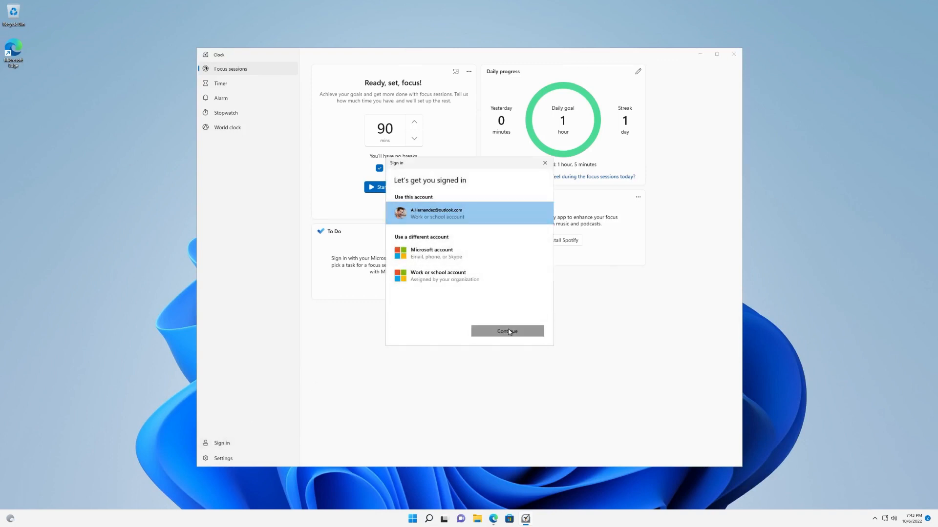
left_click(507, 331)
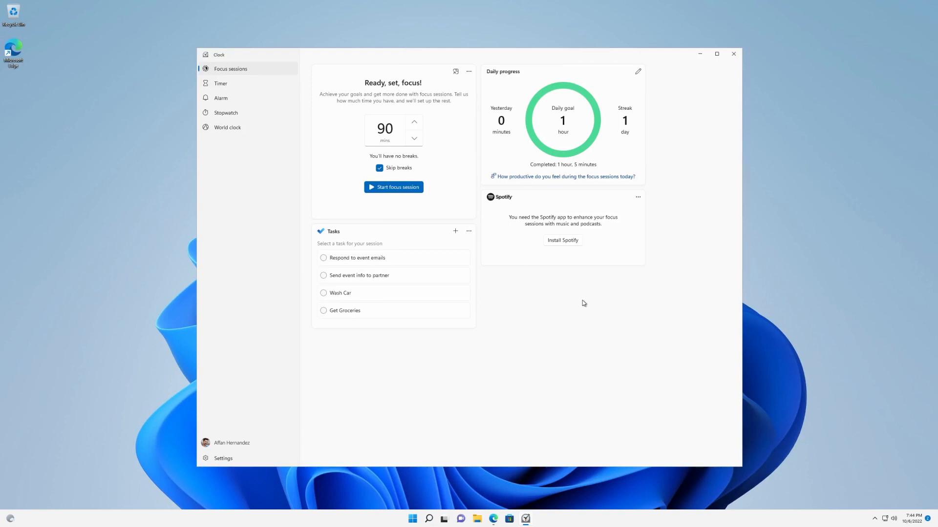
mouse_move(419, 302)
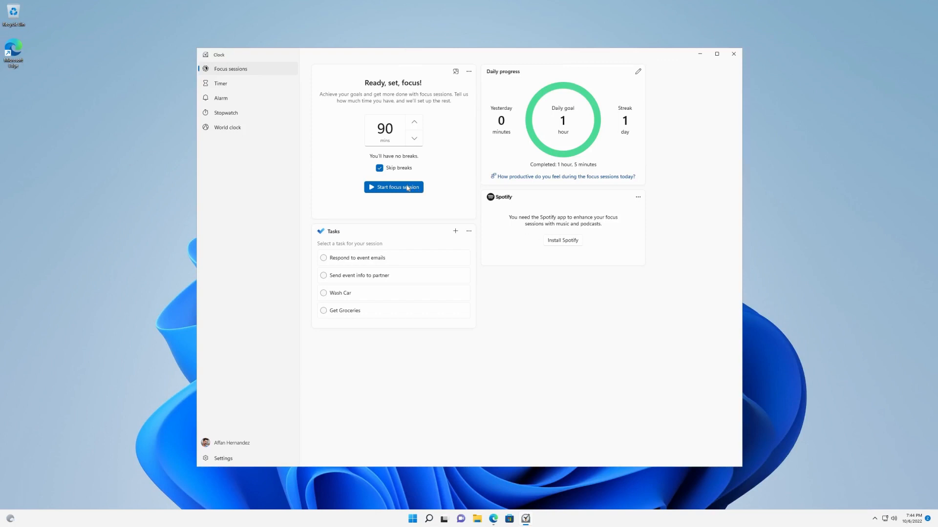
Start the 90-minute focus session, then cancel out of the Daily progress edit dialog.
left_click(393, 188)
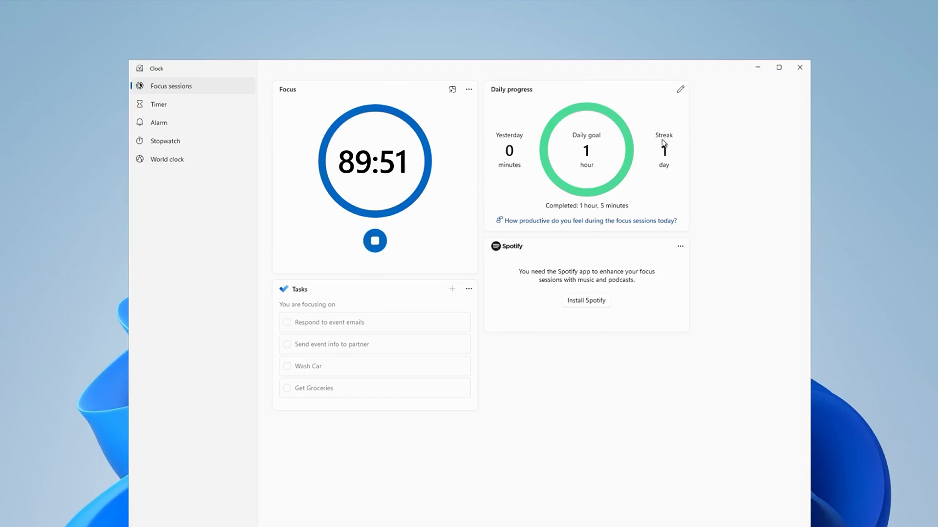
left_click(680, 89)
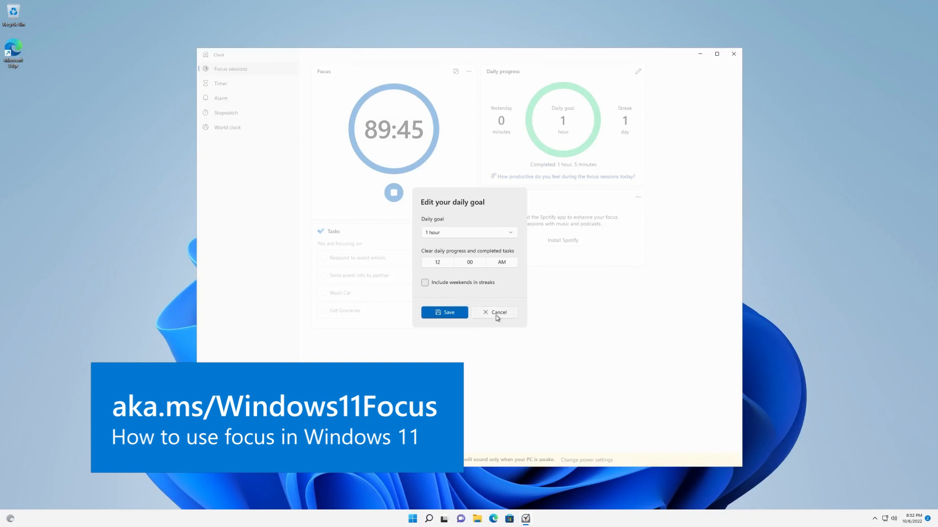
left_click(494, 313)
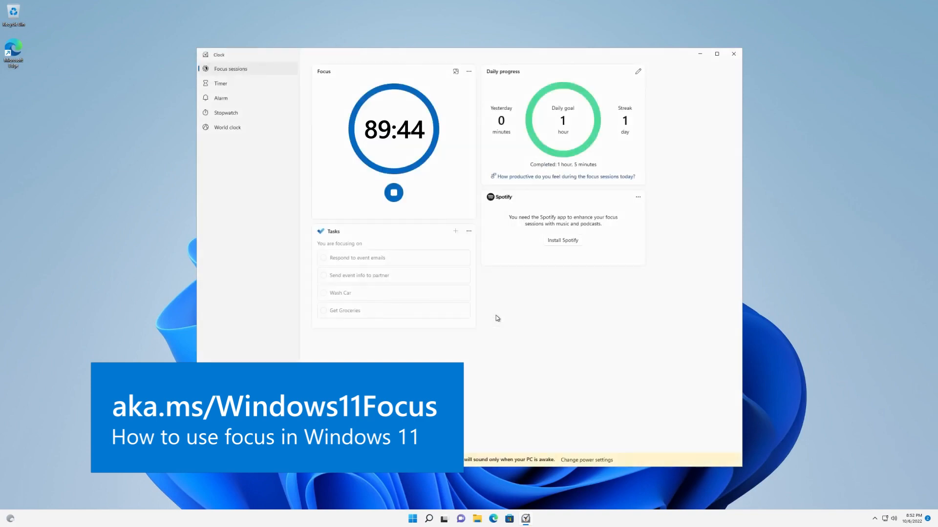